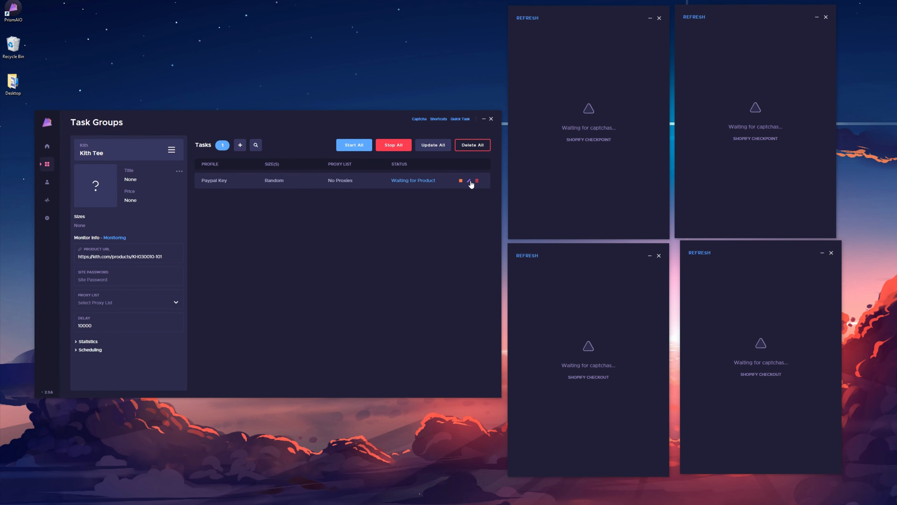
Return to the task group list and show the Kith Tee group's task
{"action": "left_click", "coordinate": [468, 181]}
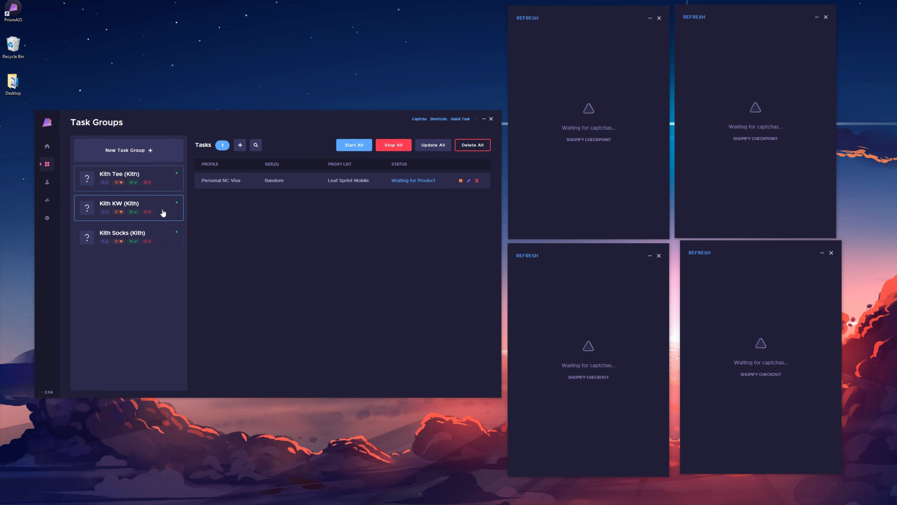
{"action": "left_click", "coordinate": [128, 208]}
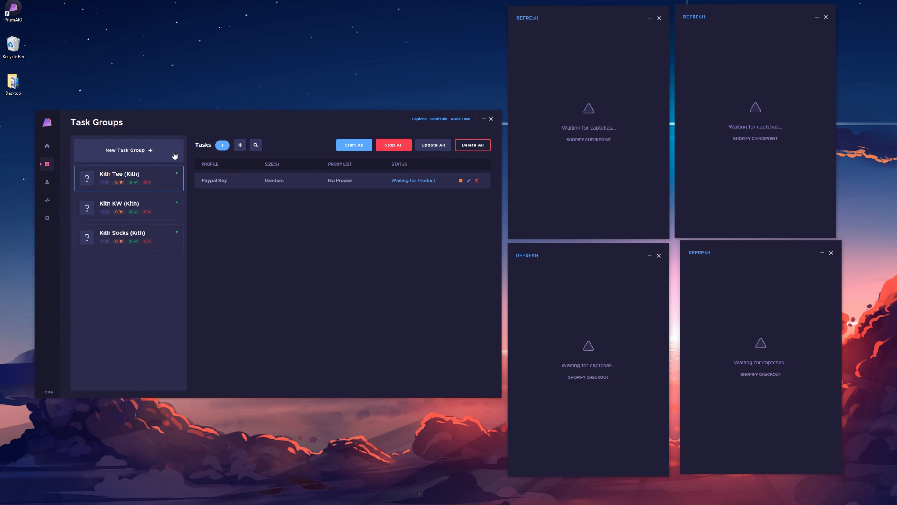
Set the Kith Socks group delay to 4000
{"action": "left_click", "coordinate": [122, 236]}
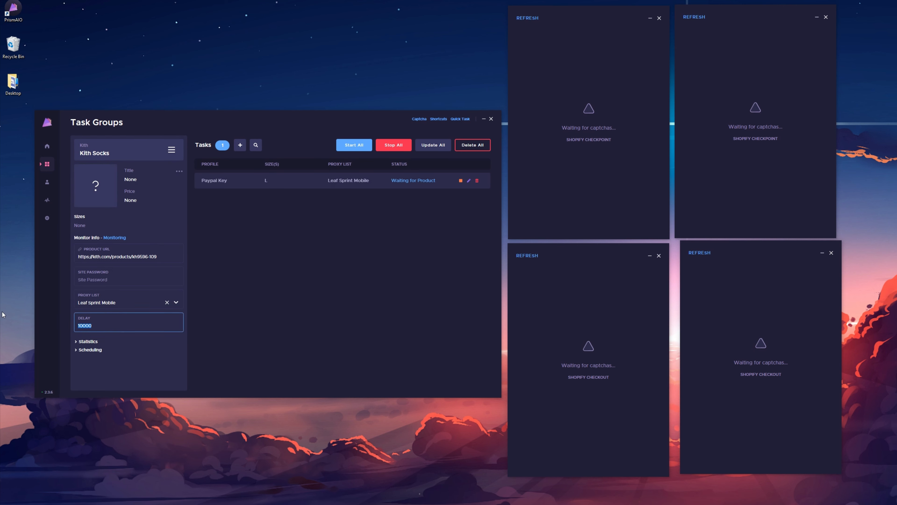
{"action": "type", "text": "400"}
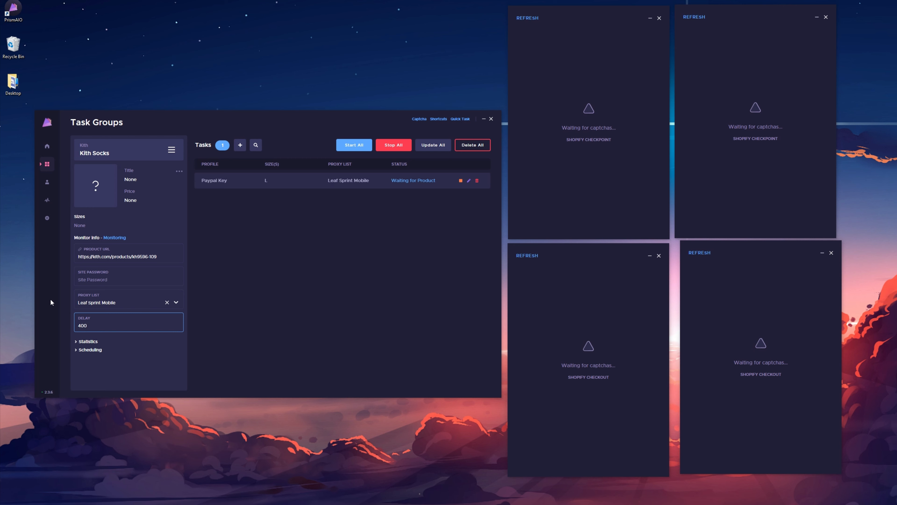
{"action": "type", "text": "4000"}
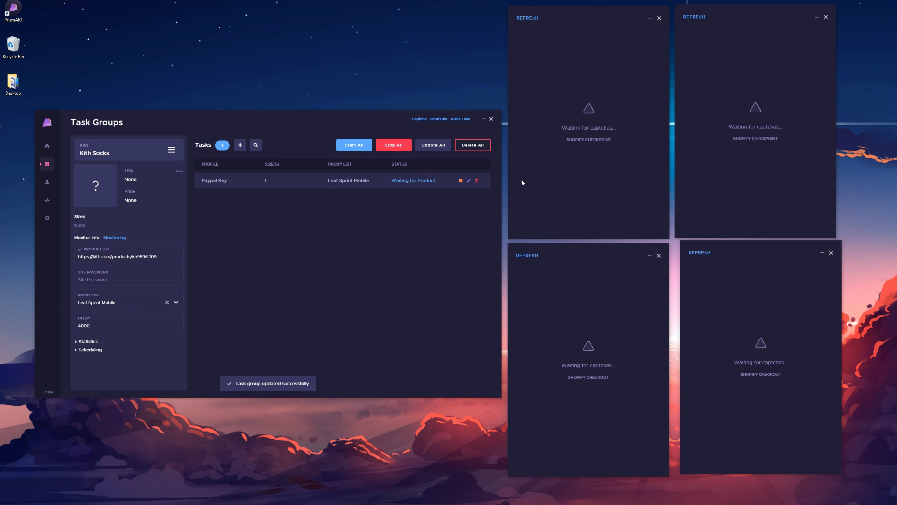
Set the Kith Socks task delay to 4000 and update it, then update the Kith KW task
{"action": "left_click", "coordinate": [468, 180]}
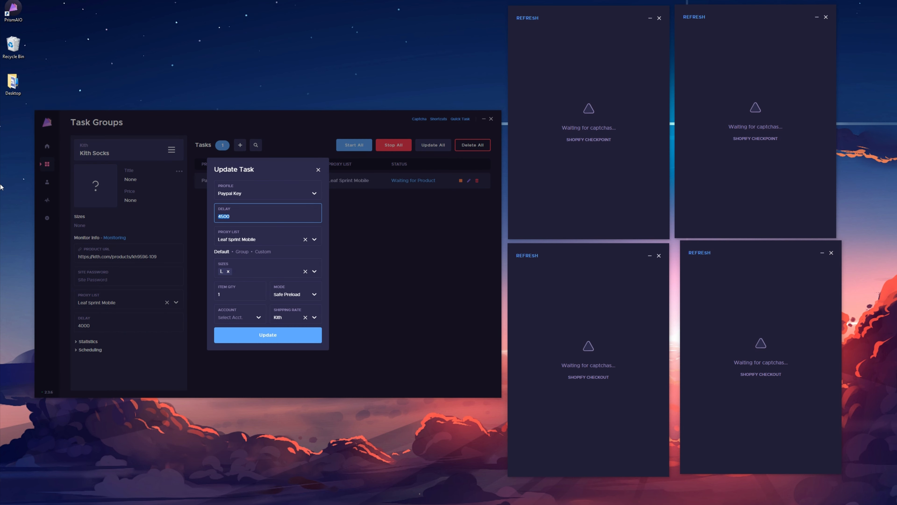
{"action": "type", "text": "4000"}
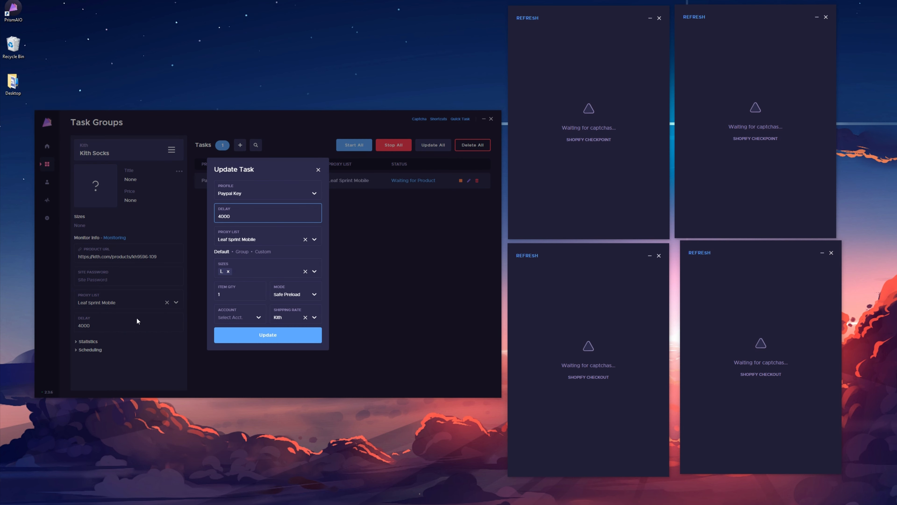
{"action": "left_click", "coordinate": [268, 335]}
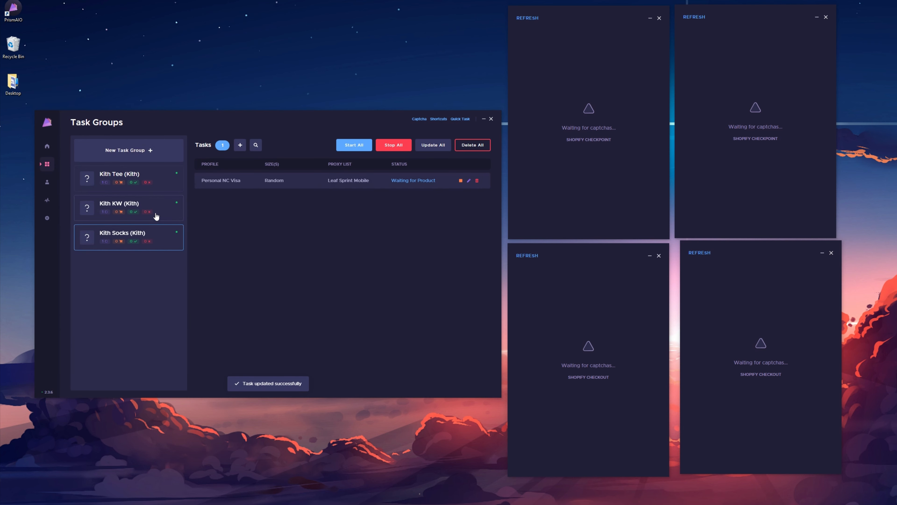
{"action": "left_click", "coordinate": [119, 204]}
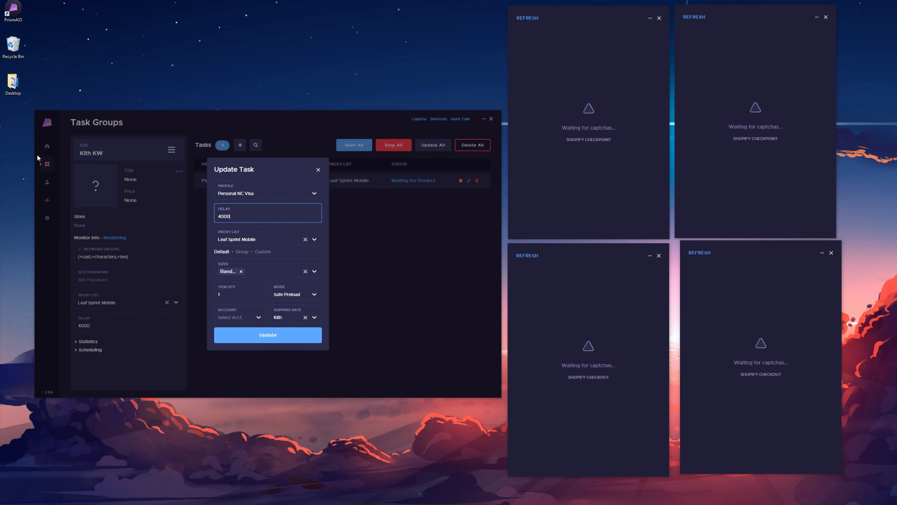
{"action": "left_click", "coordinate": [268, 335]}
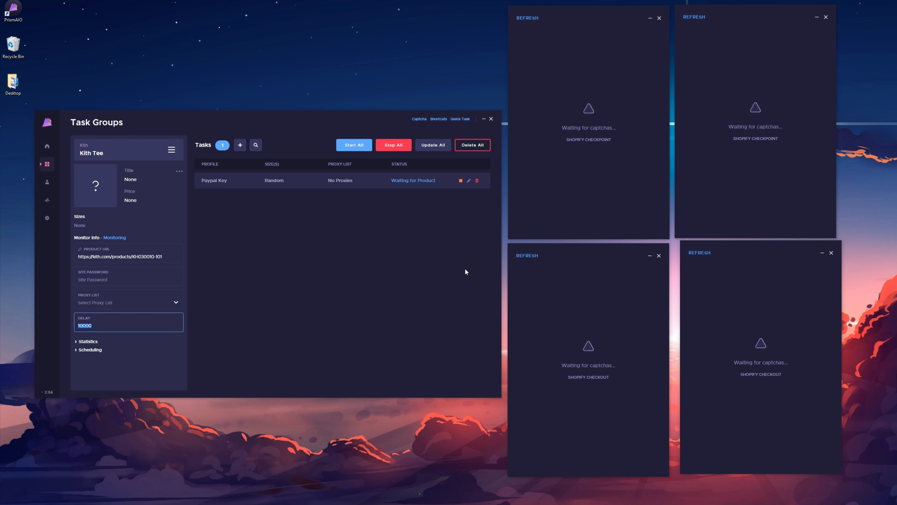
Replace the Kith Tee group delay of 10000 with 4500 and apply it
{"action": "type", "text": "4500"}
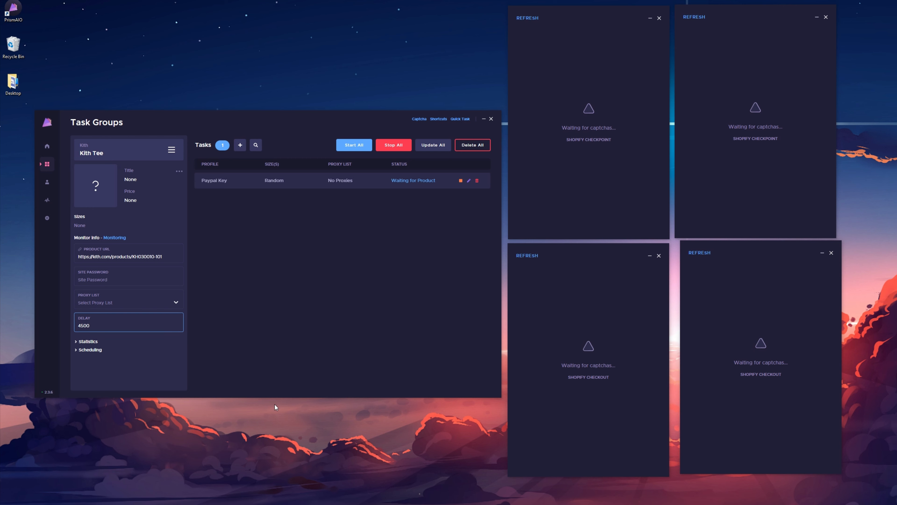
{"action": "mouse_move", "coordinate": [249, 376]}
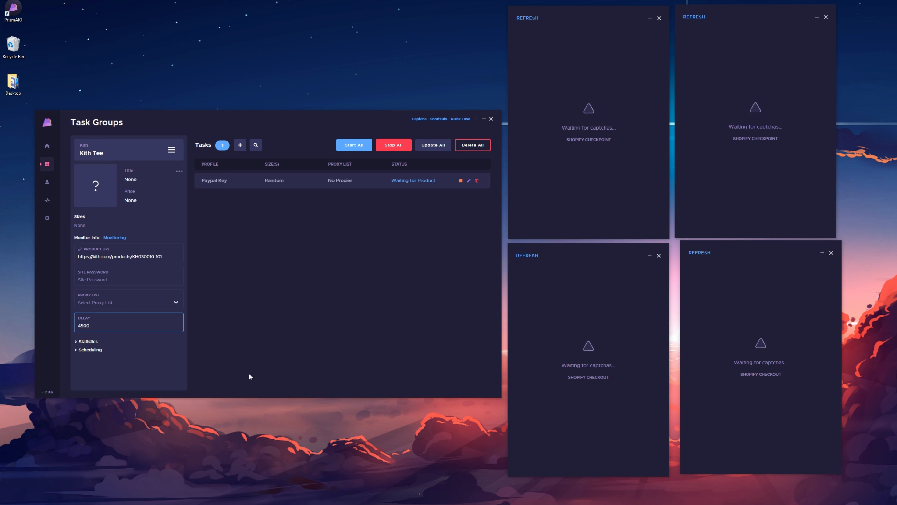
{"action": "mouse_move", "coordinate": [253, 379]}
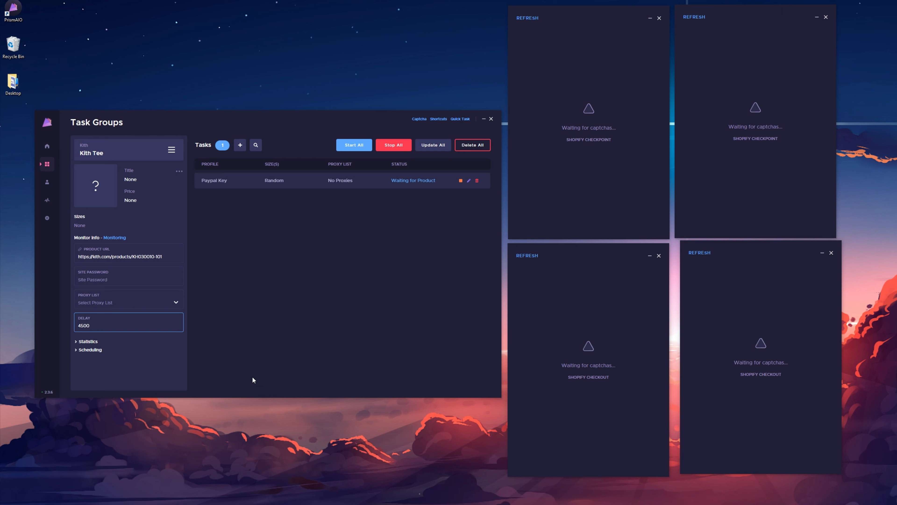
{"action": "left_click", "coordinate": [91, 325]}
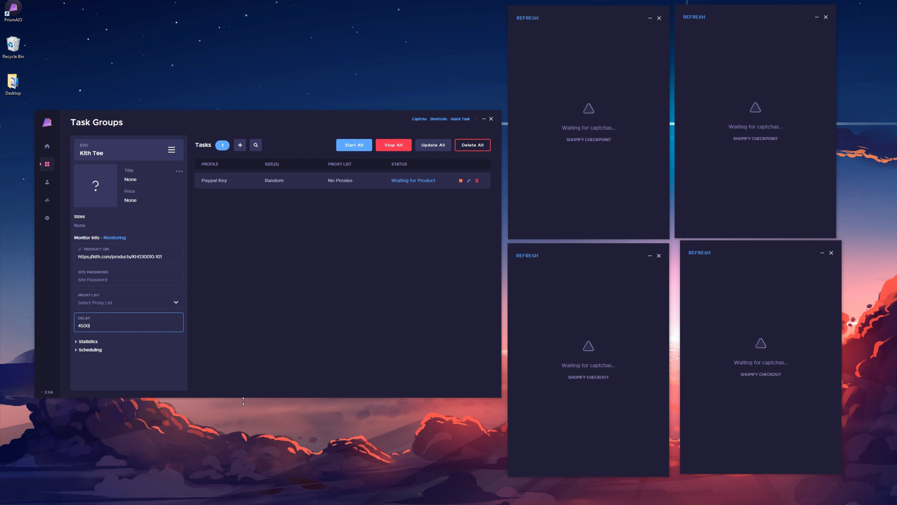
{"action": "mouse_move", "coordinate": [242, 388]}
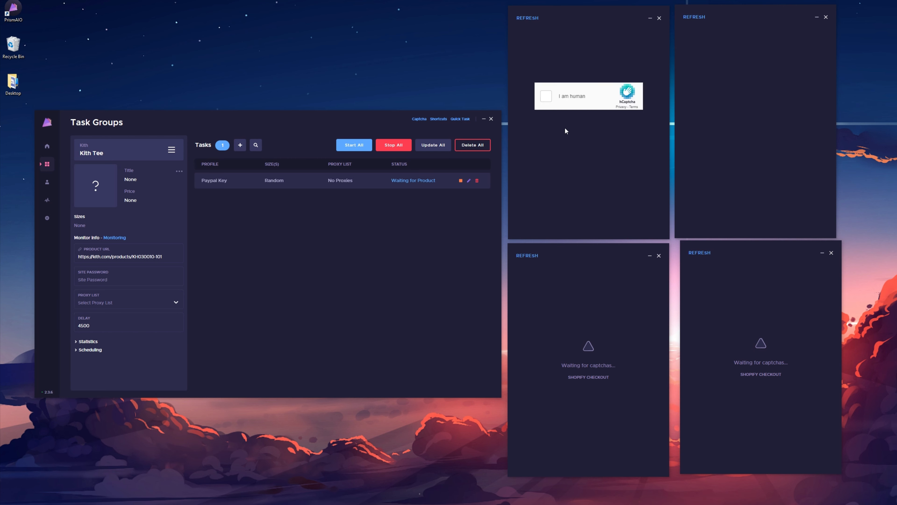
Answer the text captcha with 'blue' and select the boat images to pass the hCaptcha challenges
{"action": "left_click", "coordinate": [546, 97]}
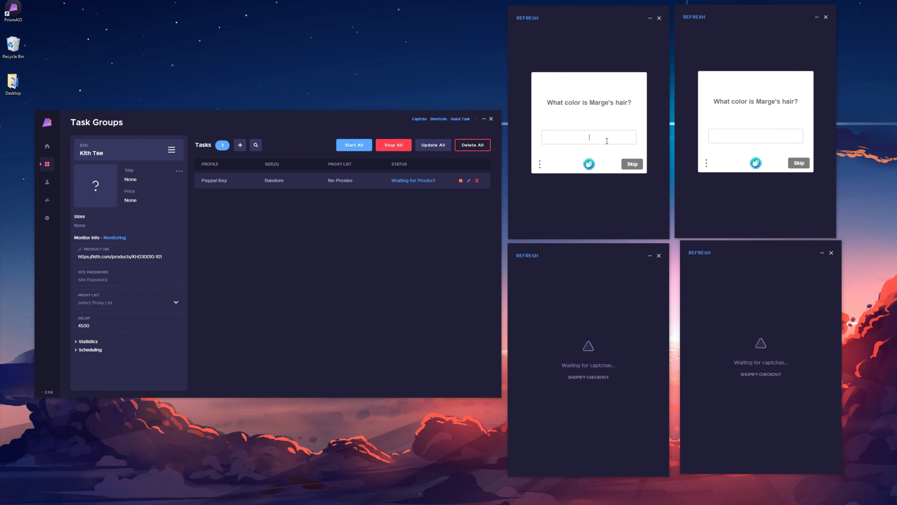
{"action": "type", "text": "blue"}
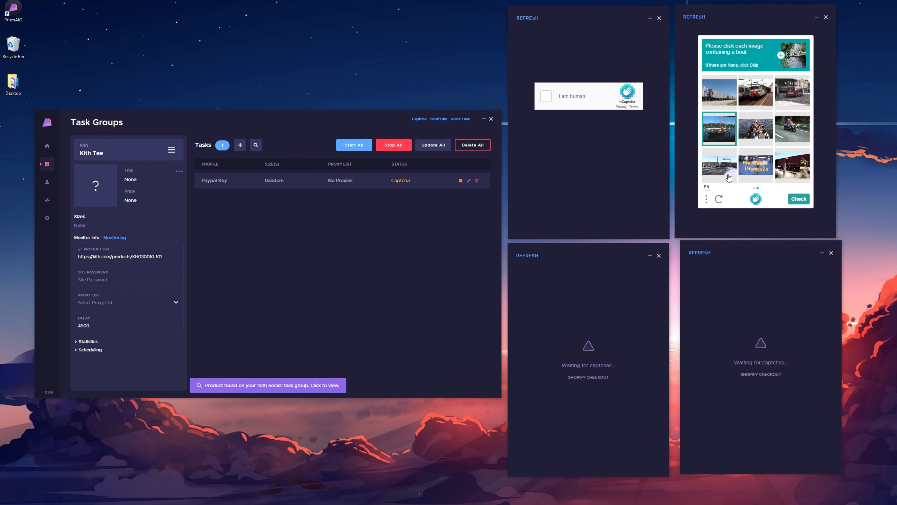
{"action": "left_click", "coordinate": [755, 166]}
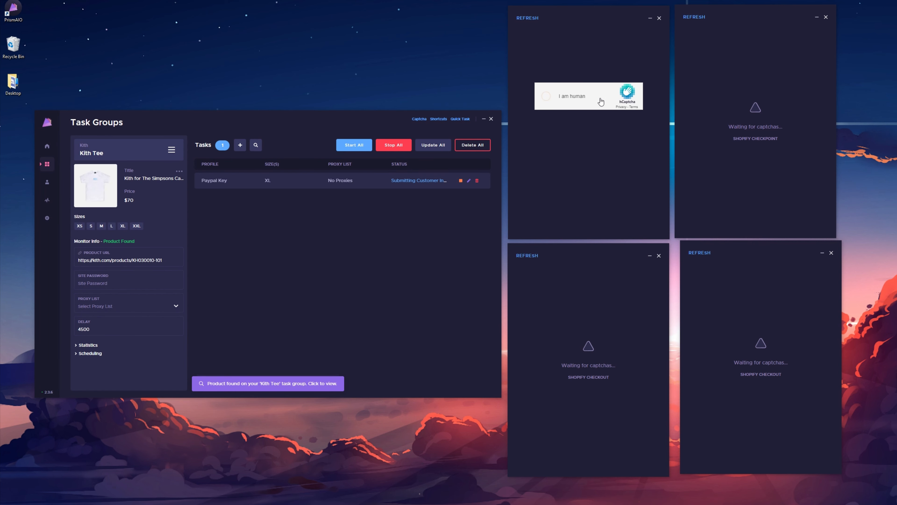
{"action": "left_click", "coordinate": [546, 96]}
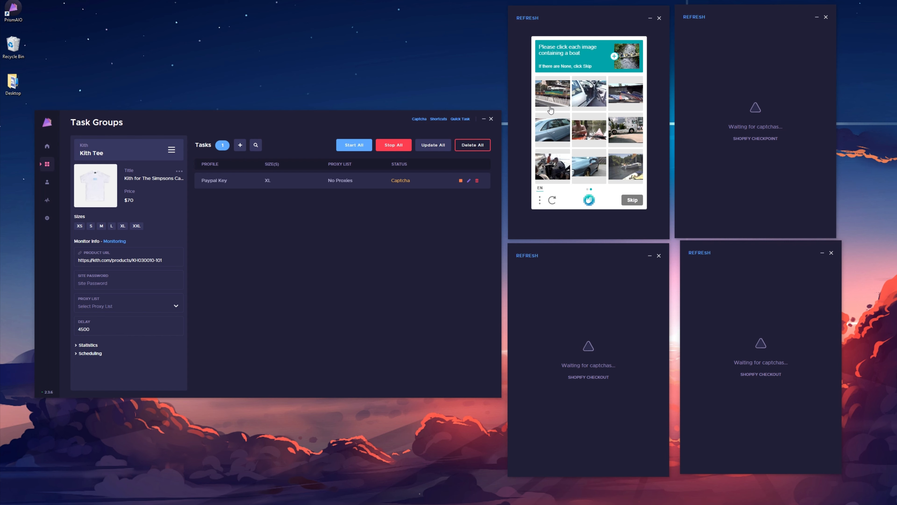
{"action": "left_click", "coordinate": [625, 166]}
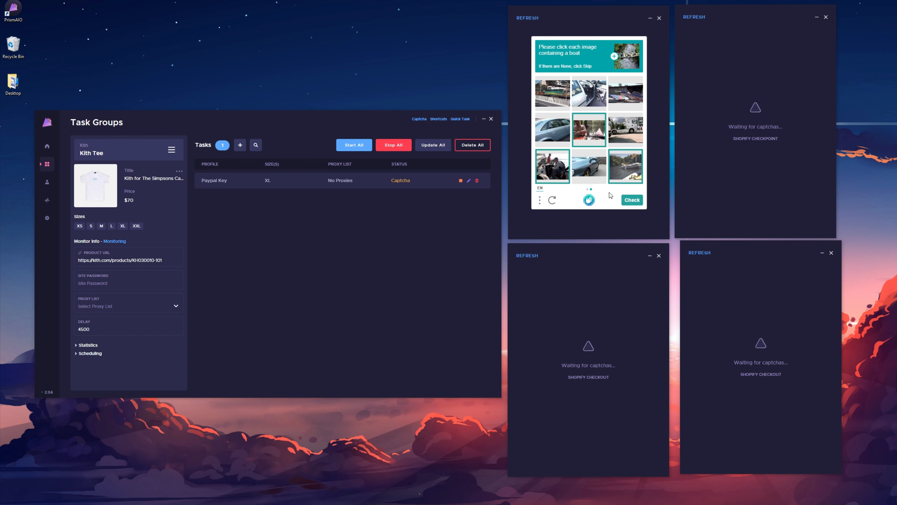
{"action": "left_click", "coordinate": [631, 200]}
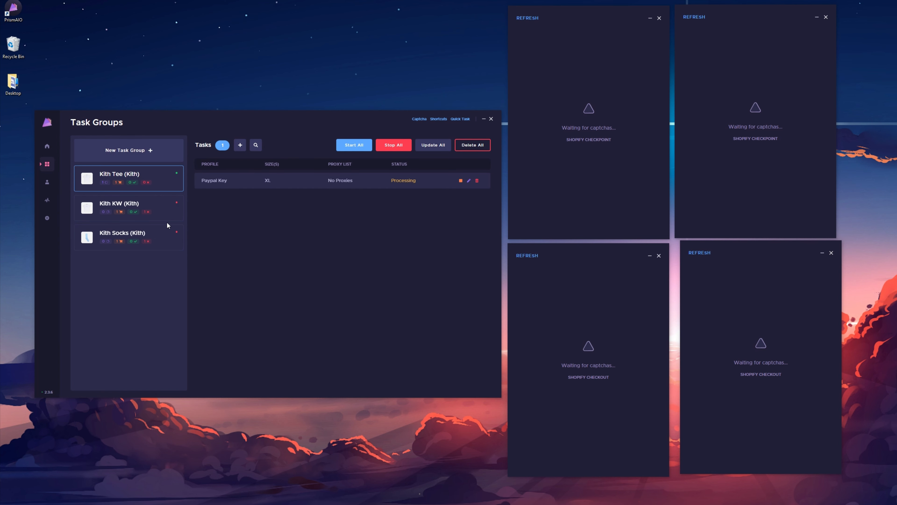
{"action": "mouse_move", "coordinate": [212, 232]}
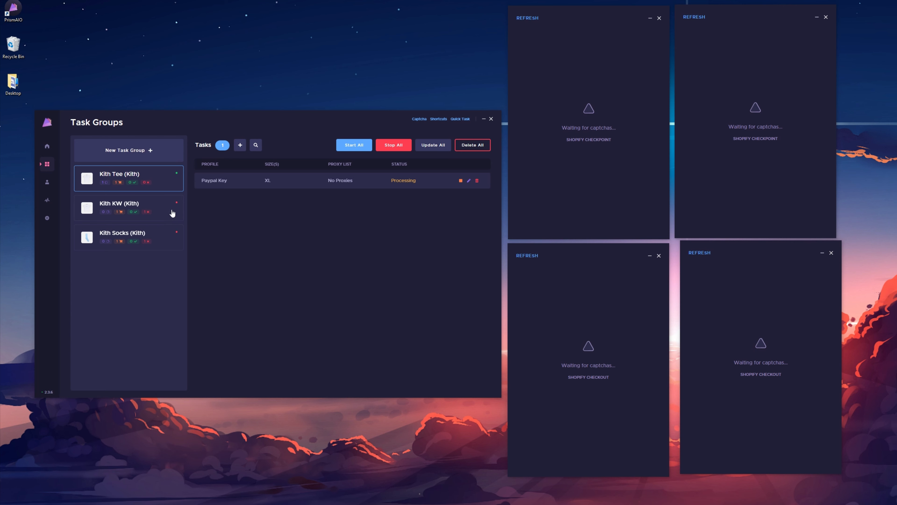
Clear the proxy list from the Kith KW task and update it
{"action": "left_click", "coordinate": [128, 208]}
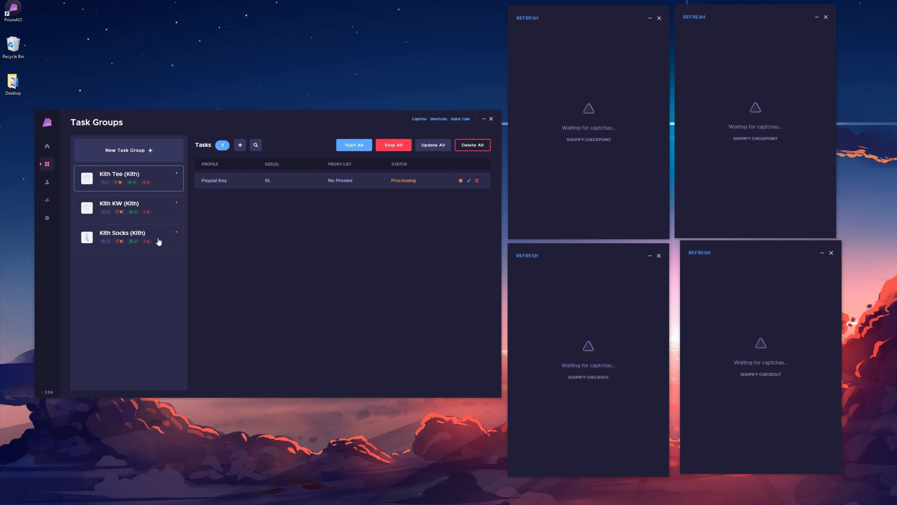
{"action": "left_click", "coordinate": [129, 207]}
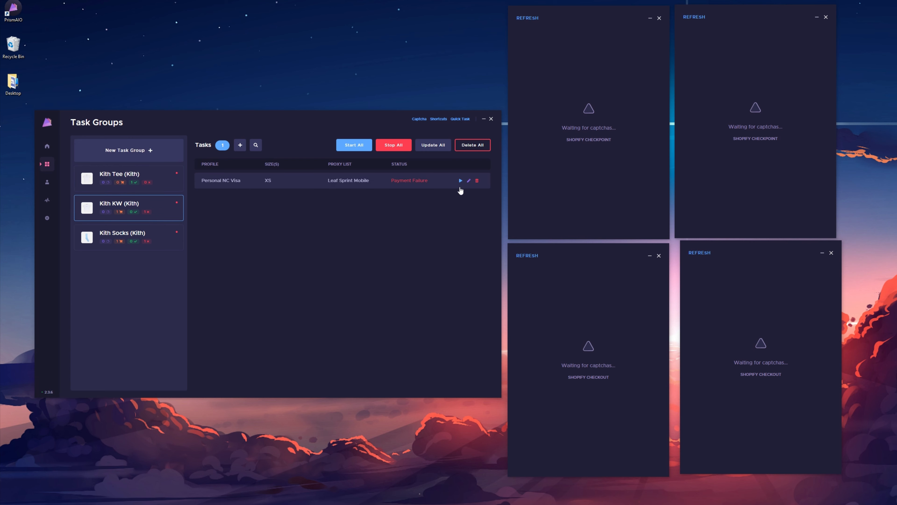
{"action": "left_click", "coordinate": [468, 180]}
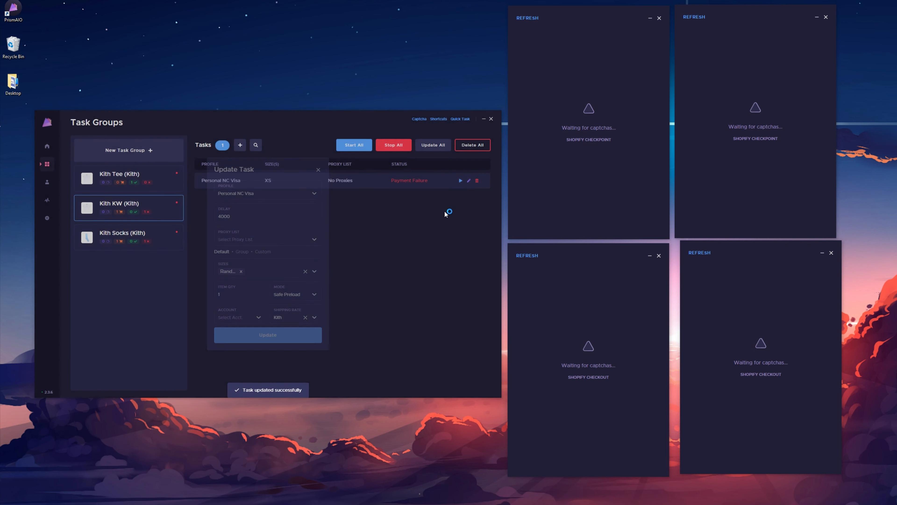
{"action": "left_click", "coordinate": [319, 170]}
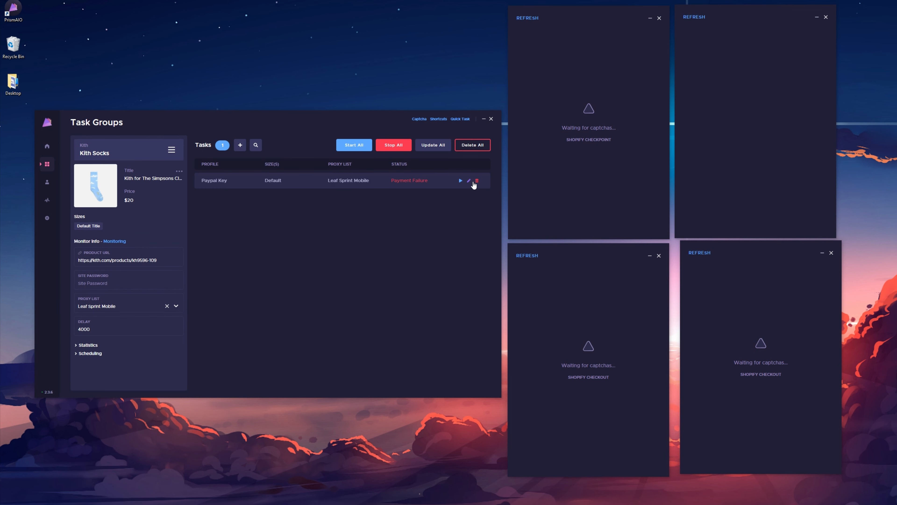
Clear the proxy list from the Kith Socks task and update it
{"action": "left_click", "coordinate": [468, 180]}
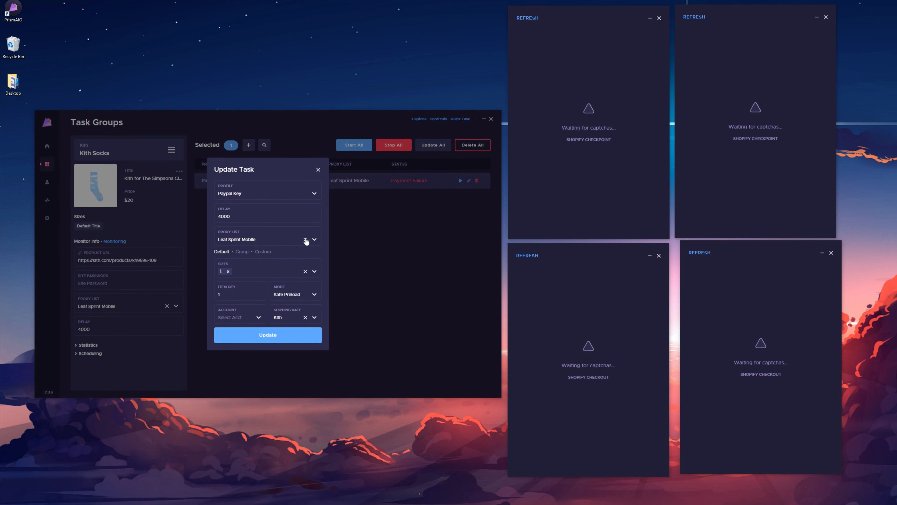
{"action": "left_click", "coordinate": [267, 334]}
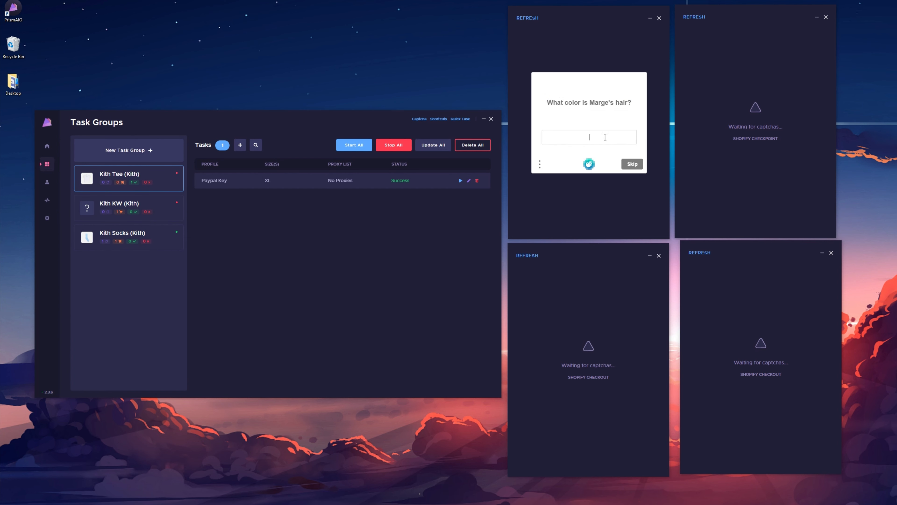
Skip the text question and select the bicycle images to clear the hCaptcha challenge
{"action": "left_click", "coordinate": [633, 164]}
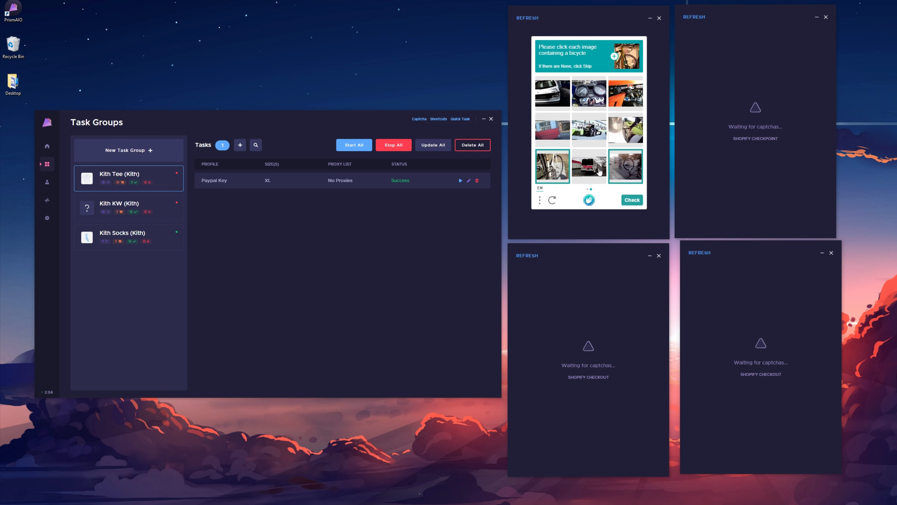
{"action": "left_click", "coordinate": [631, 200]}
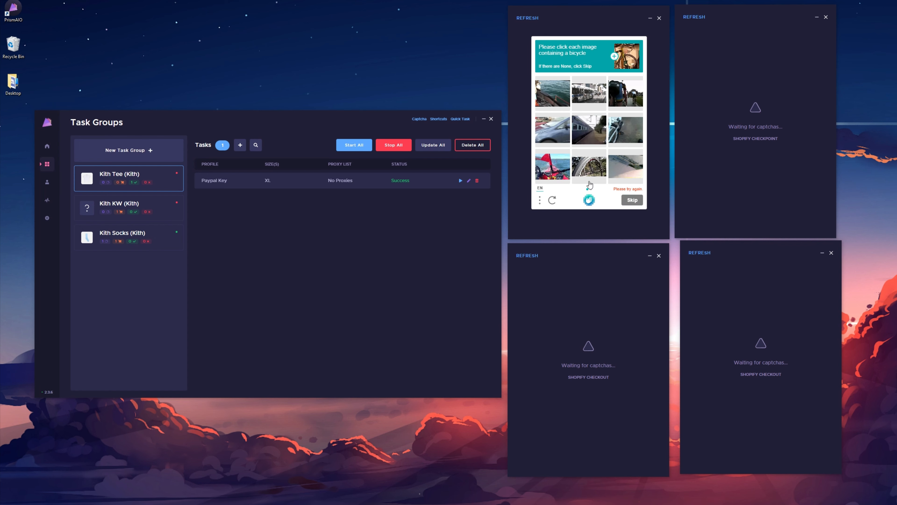
{"action": "left_click", "coordinate": [625, 130]}
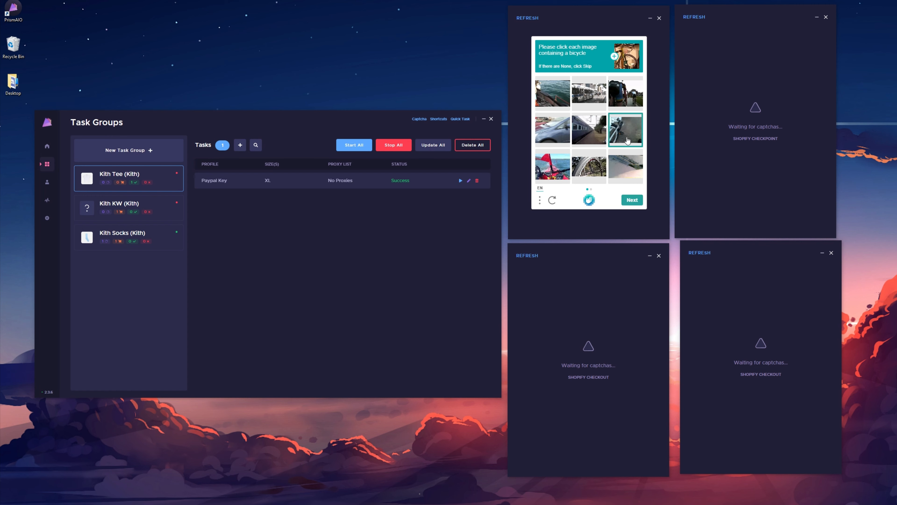
{"action": "left_click", "coordinate": [589, 166]}
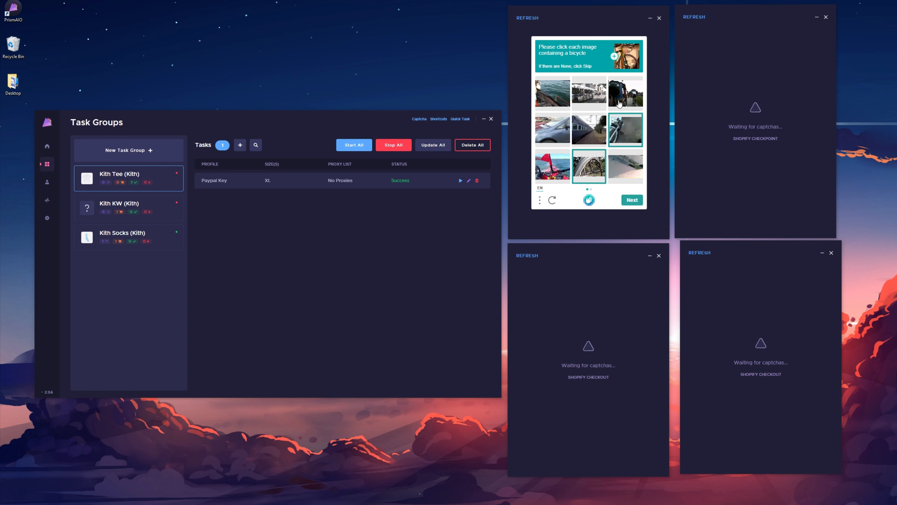
{"action": "left_click", "coordinate": [632, 200]}
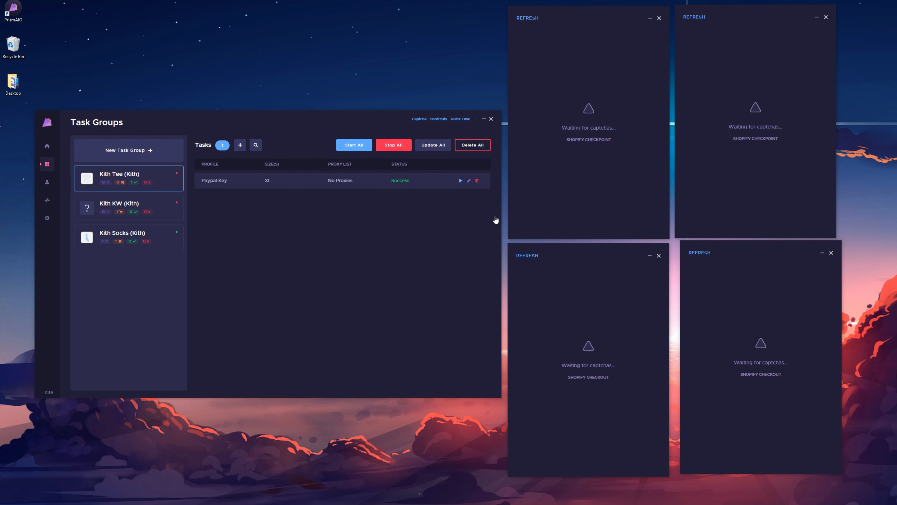
View the Kith KW group, then the Kith Socks group whose task is submitting checkpoint
{"action": "left_click", "coordinate": [129, 237]}
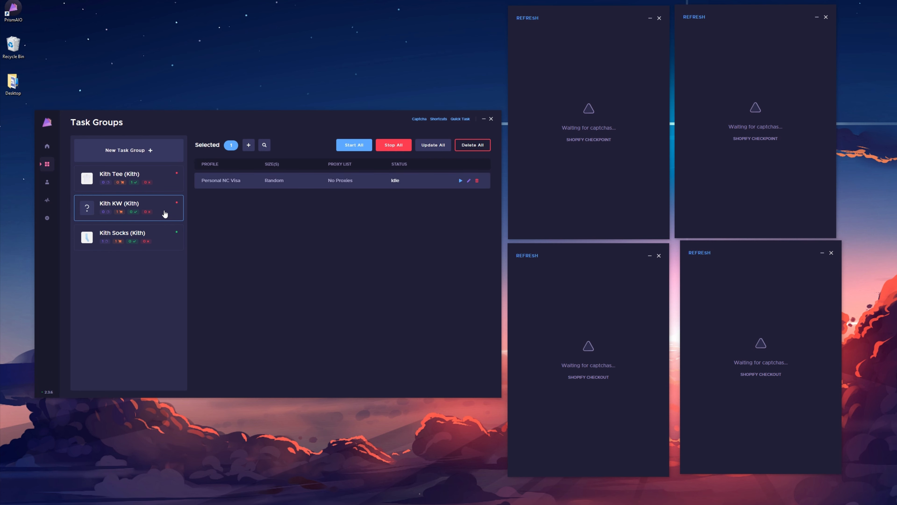
{"action": "mouse_move", "coordinate": [155, 205]}
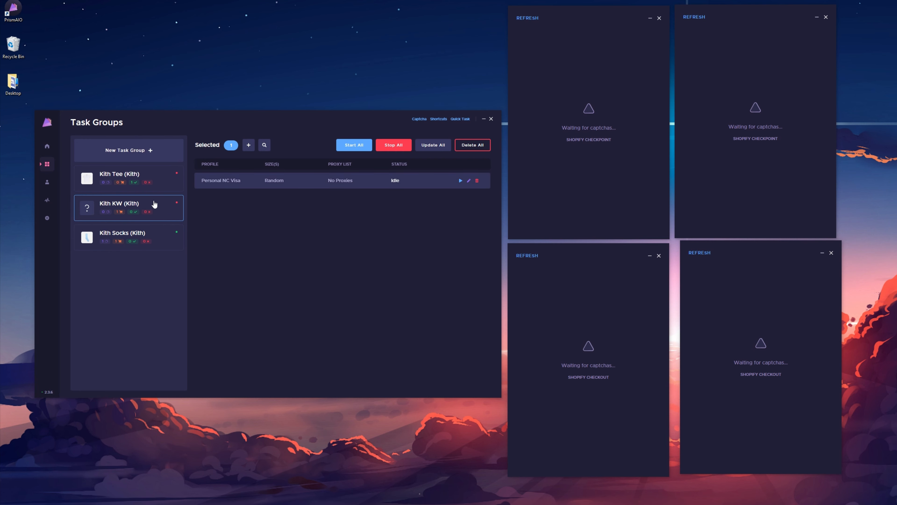
{"action": "left_click", "coordinate": [129, 237]}
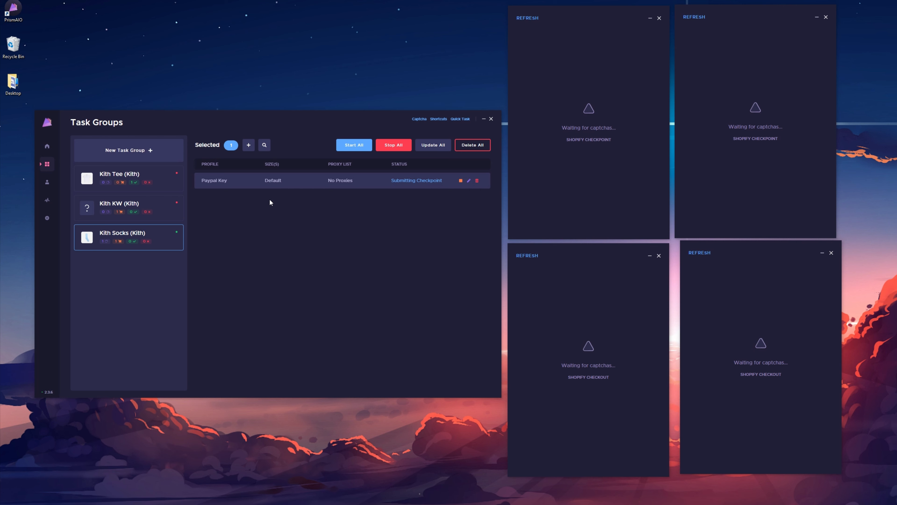
{"action": "mouse_move", "coordinate": [260, 207]}
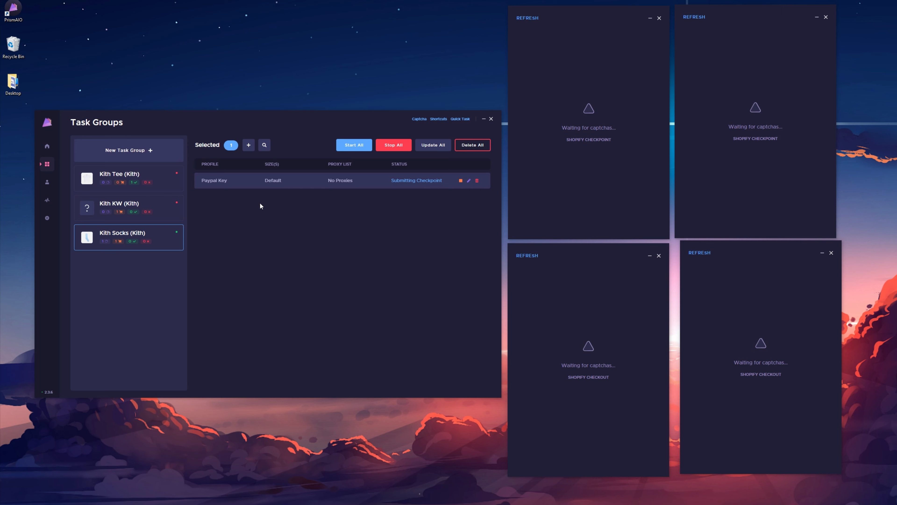
{"action": "mouse_move", "coordinate": [109, 224]}
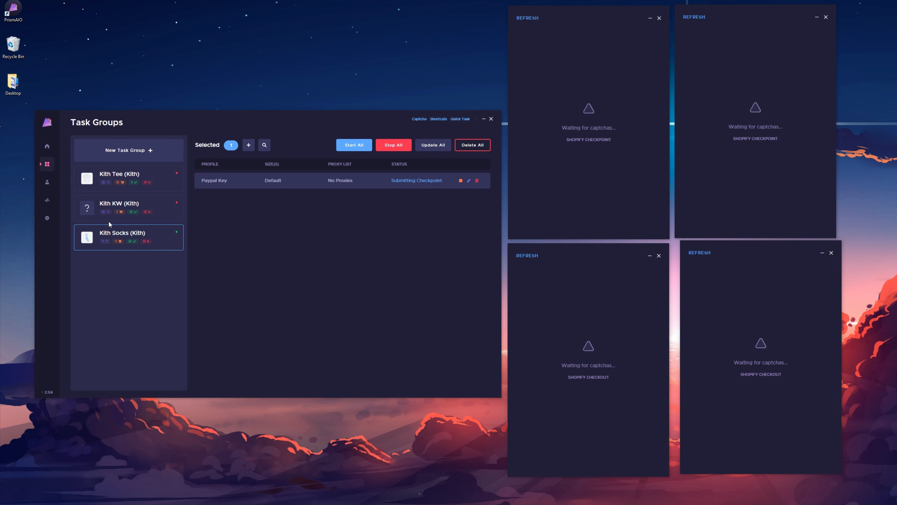